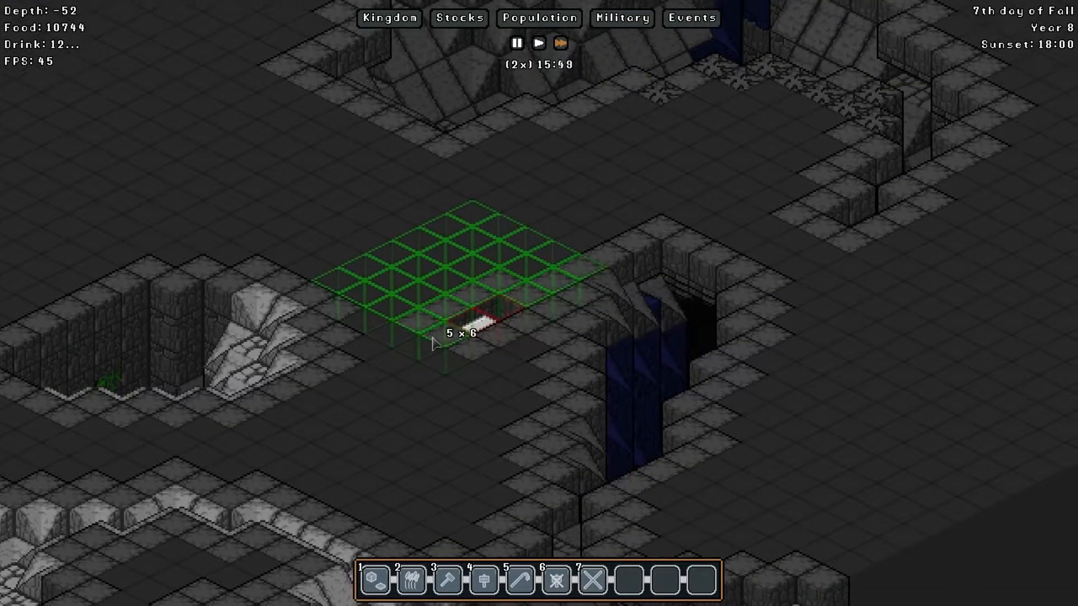
- Designate a 5x6 room area on the dug-out floor
{"action": "left_click", "coordinate": [434, 344]}
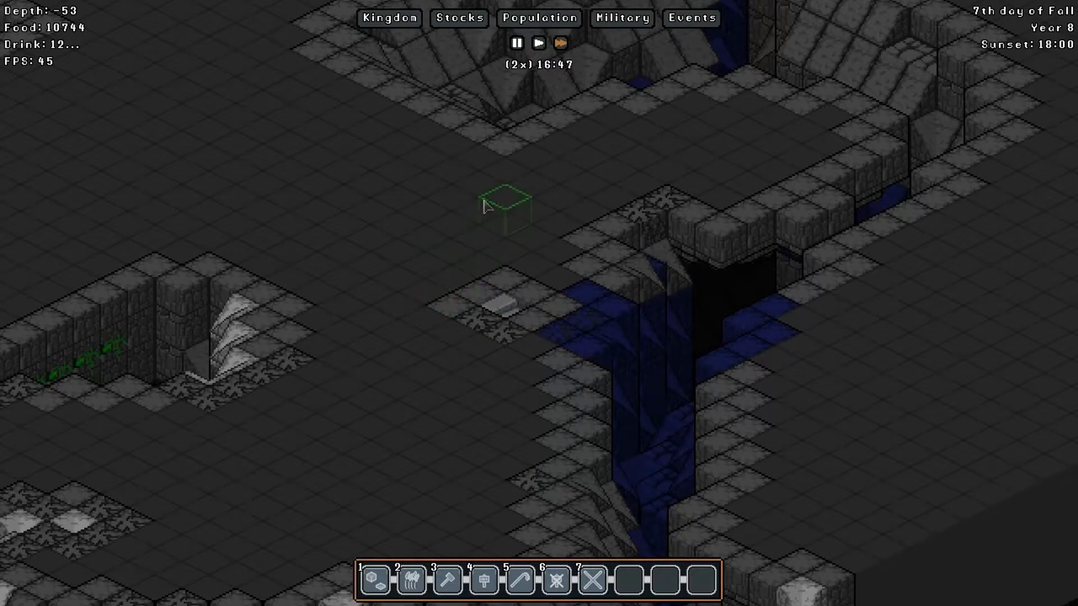
{"action": "left_click_drag", "start_coordinate": [505, 207], "coordinate": [430, 326]}
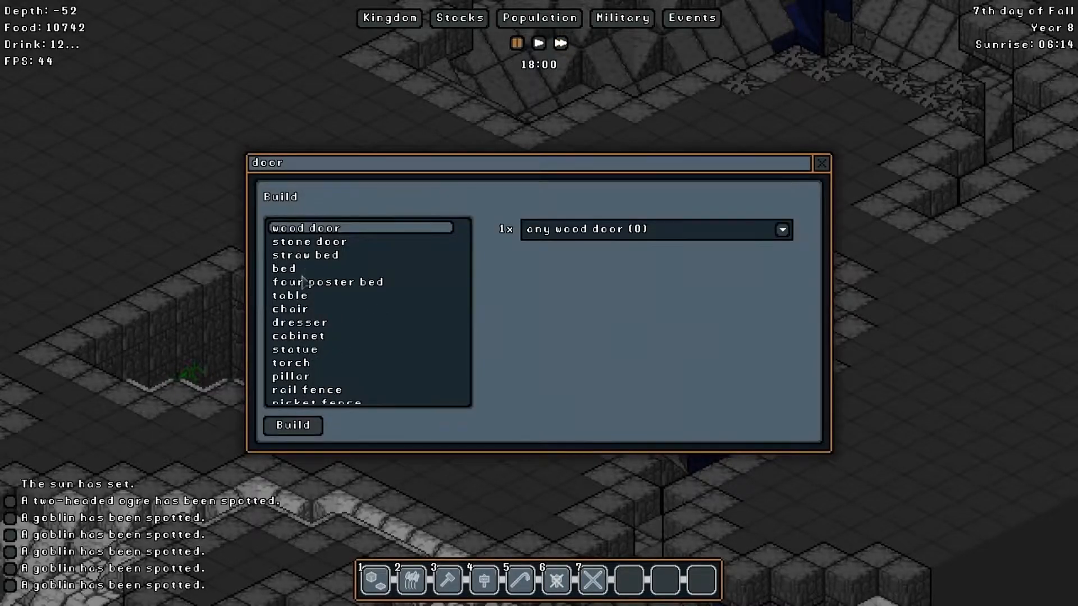
- Choose a torch from the build list and confirm it for placement in the room
{"action": "left_click", "coordinate": [291, 363]}
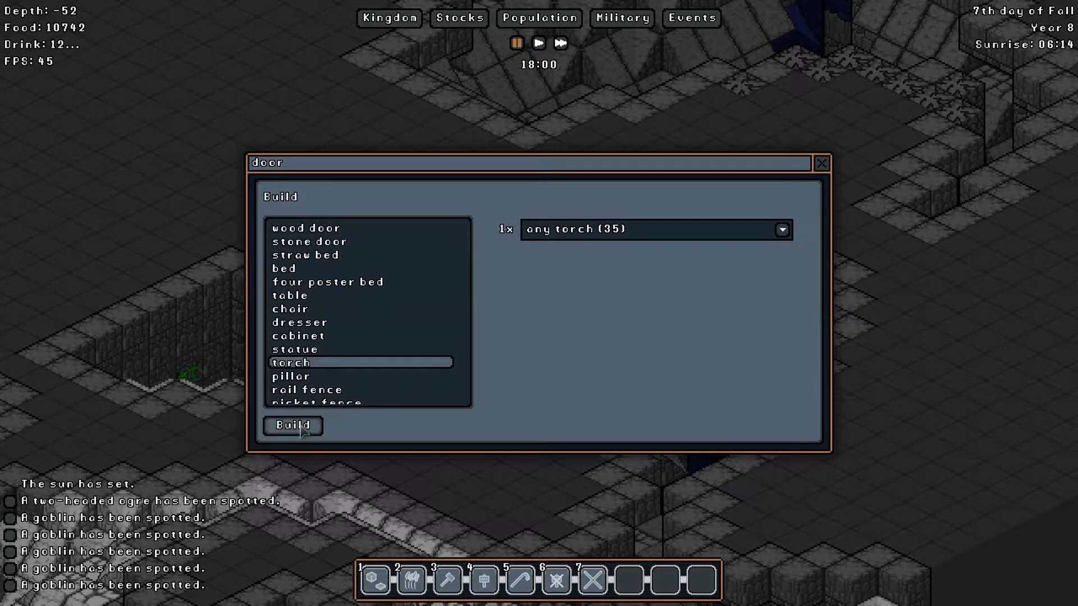
{"action": "left_click", "coordinate": [292, 424]}
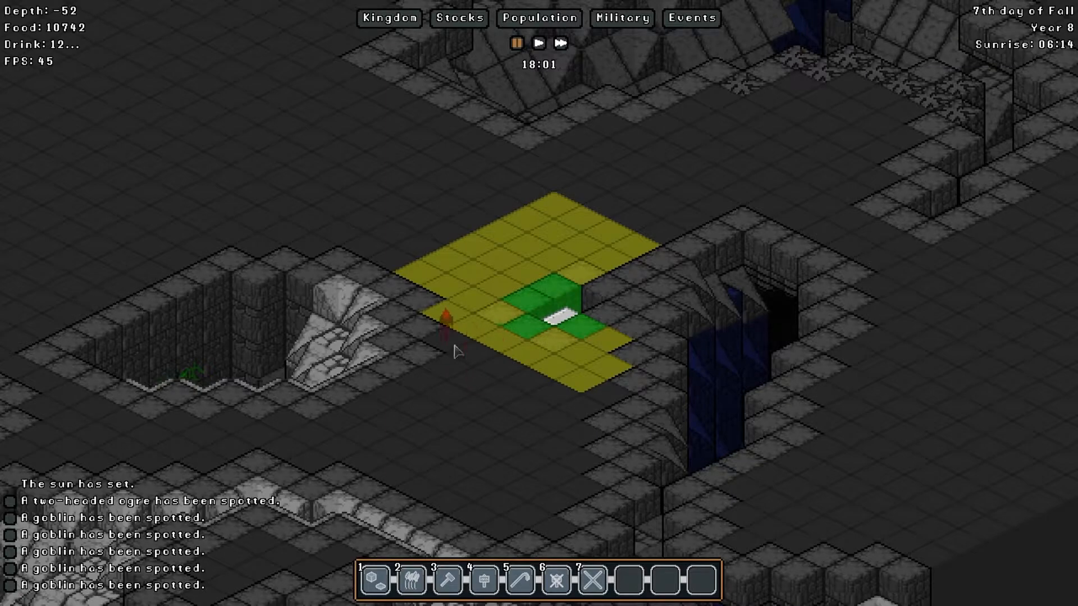
{"action": "left_click", "coordinate": [560, 43]}
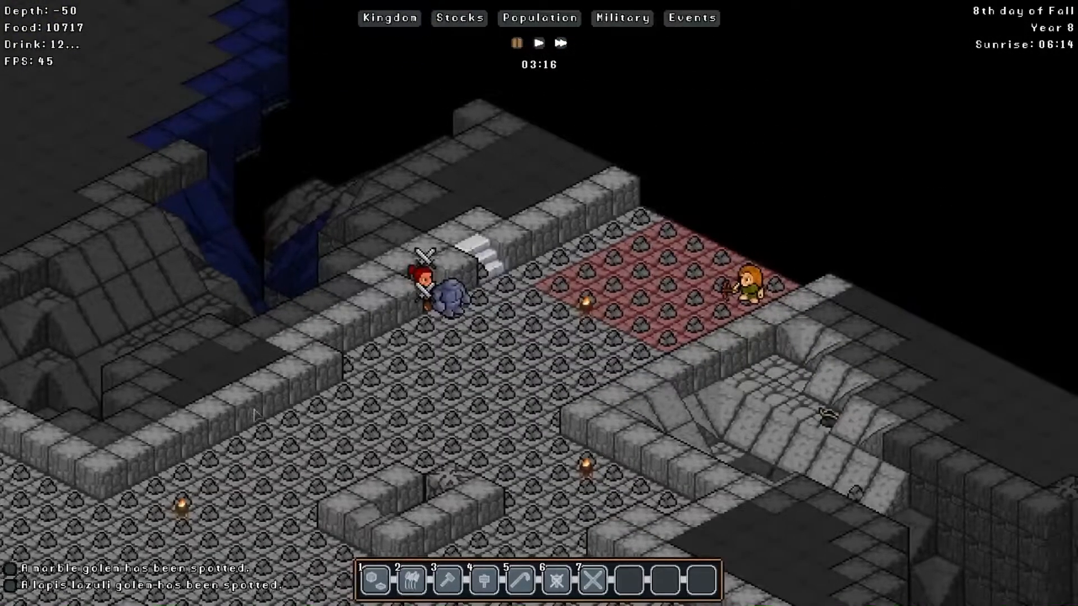
- Run the game at 2x speed during the golem attack, then bring up orders for the hall floor
{"action": "right_click", "coordinate": [460, 318]}
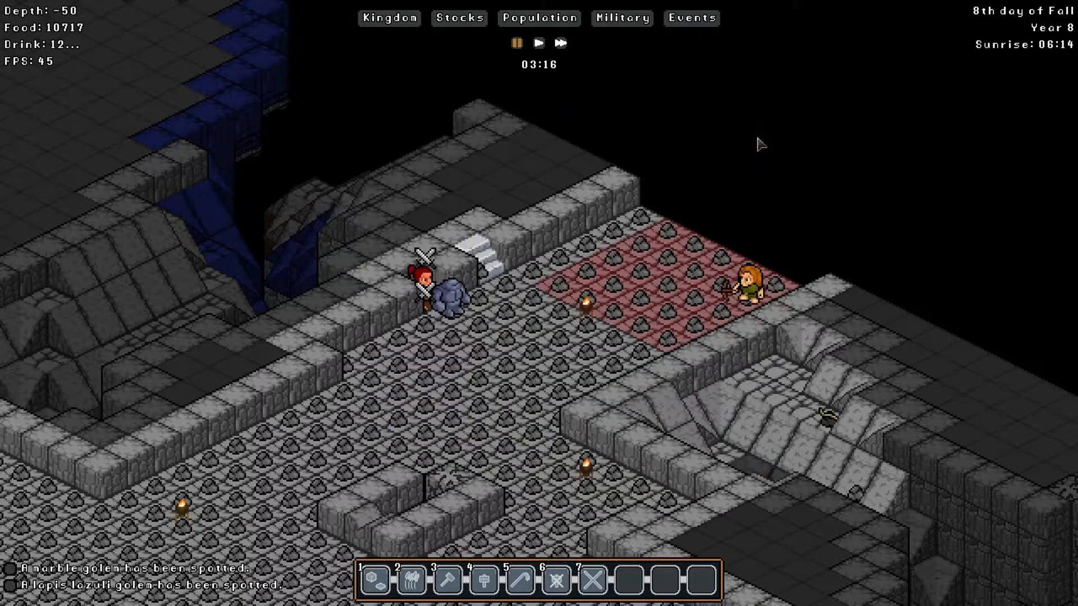
{"action": "left_click", "coordinate": [560, 44]}
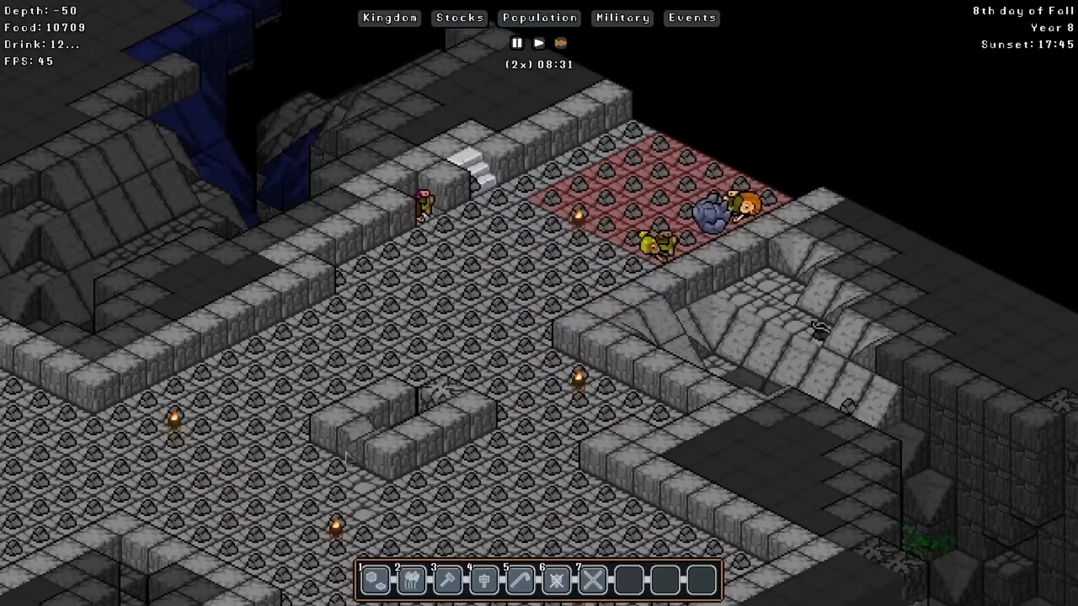
{"action": "right_click", "coordinate": [347, 460]}
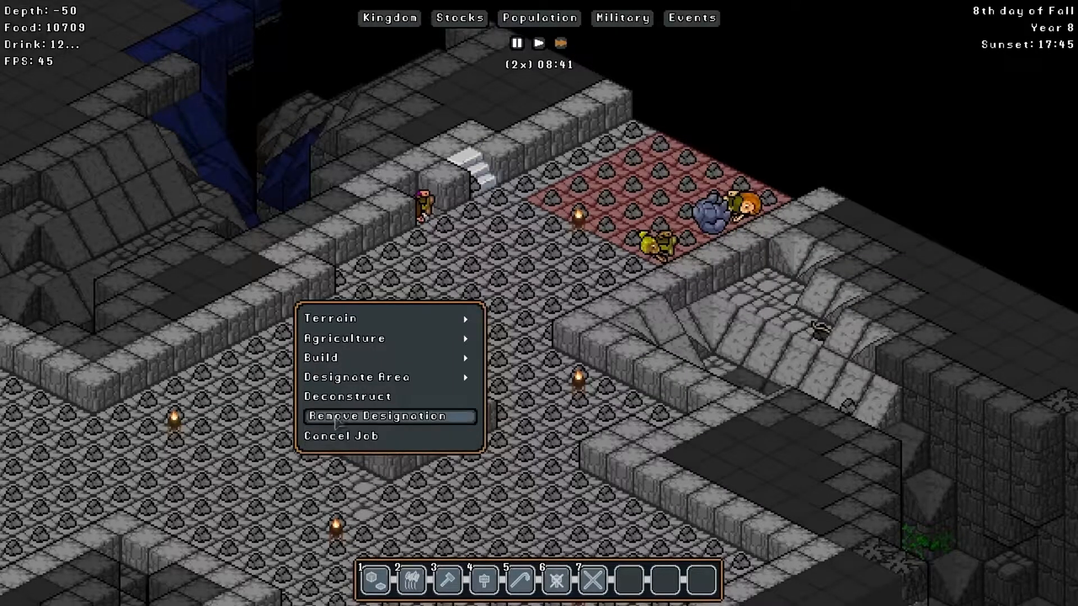